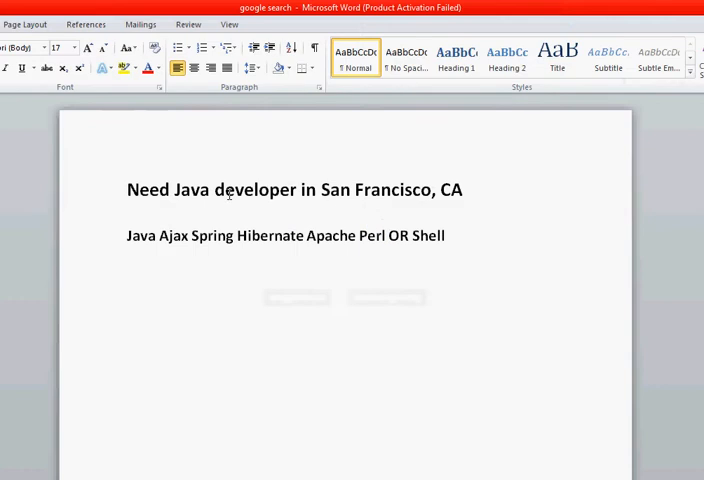
- Select the line of required Java skills in the Word job note
{"action": "left_click_drag", "start_coordinate": [172, 188], "coordinate": [432, 188]}
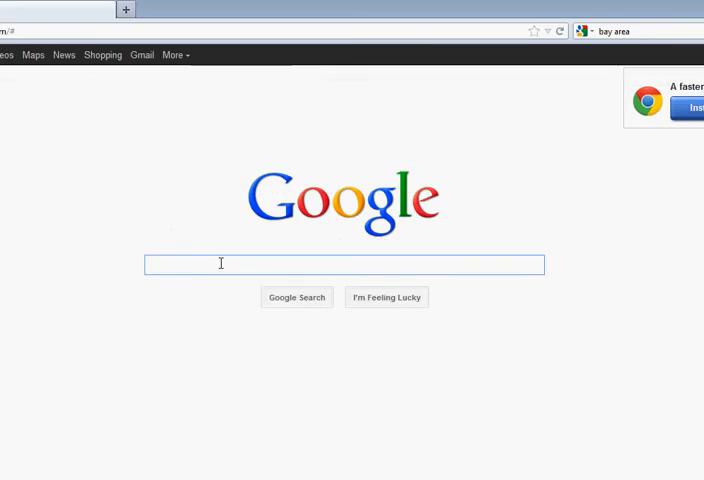
- Enter the Java skills with Perl OR Shell, "San francisco" and intitle:resume OR inurl resume operators
{"action": "type", "text": "Java Ajax Spring Hibernate Apache Perl OR Shell)"}
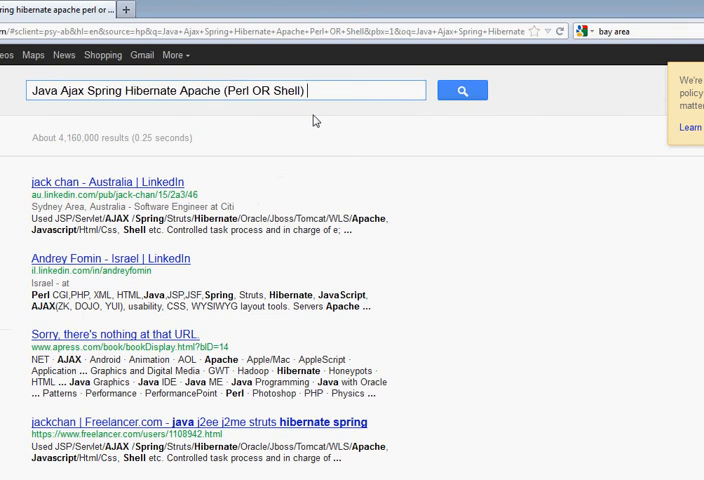
{"action": "type", "text": "\"San"}
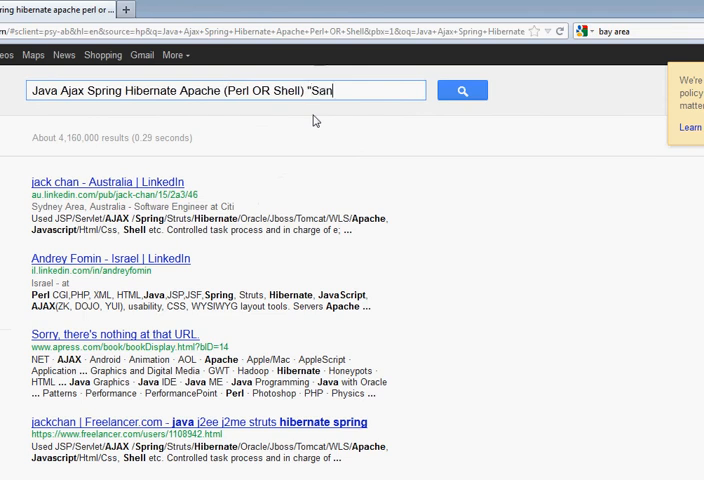
{"action": "type", "text": "francisco"}
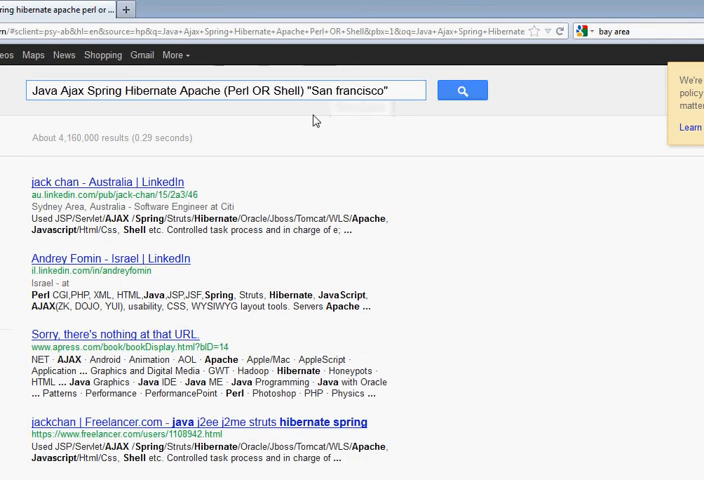
{"action": "type", "text": "intitl"}
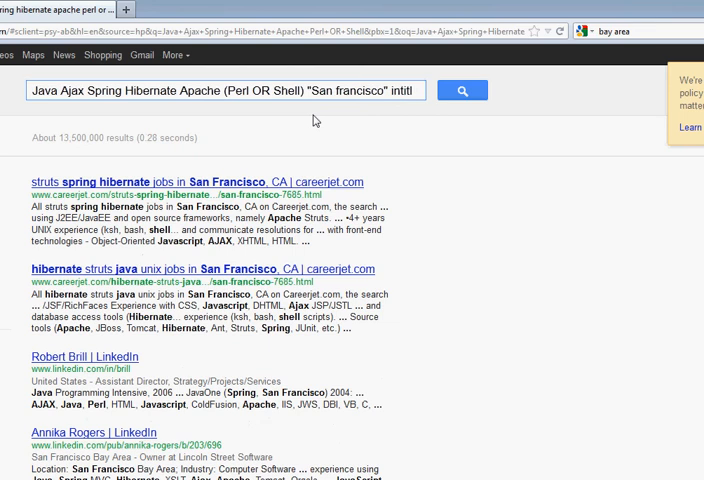
{"action": "type", "text": "intitle:resume O"}
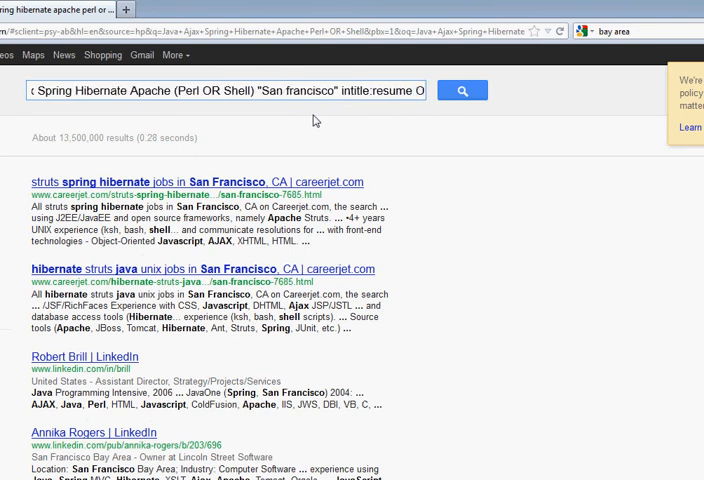
{"action": "type", "text": "OR inurl:resume OR intitle:cv OR inurl:\"curriculum"}
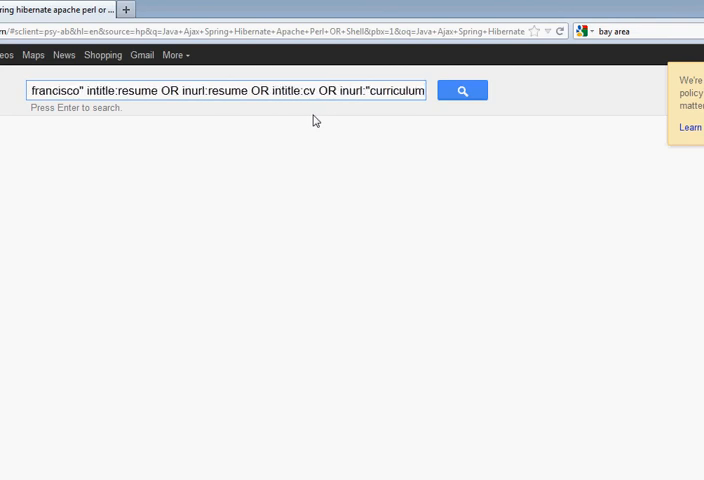
- Finish the query with vitae" and the exclusions -jobs -apply -dice
{"action": "type", "text": "vitae\""}
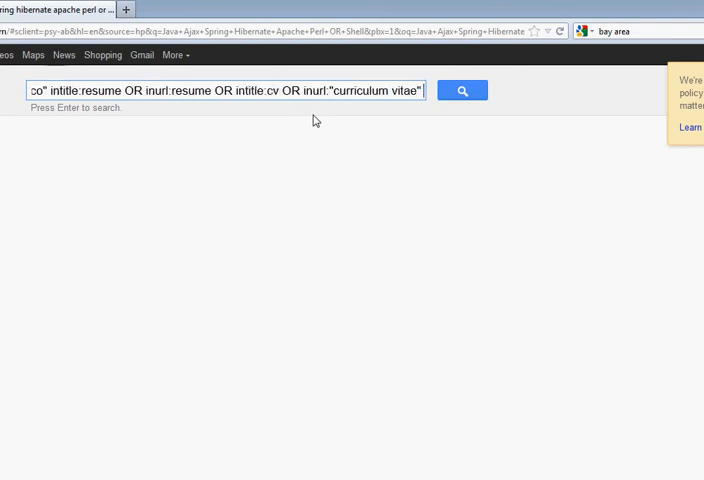
{"action": "type", "text": "-jobs"}
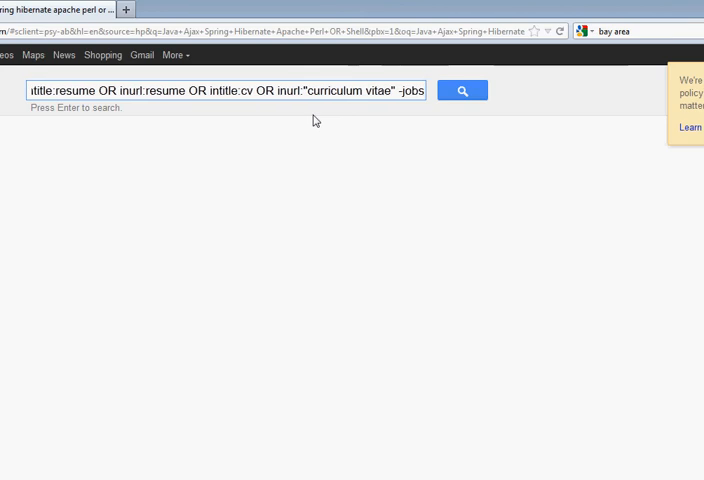
{"action": "type", "text": "-apply"}
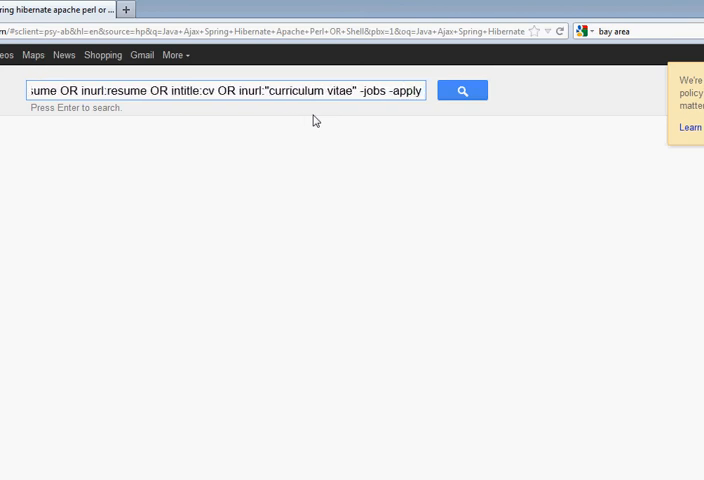
{"action": "type", "text": "-dice"}
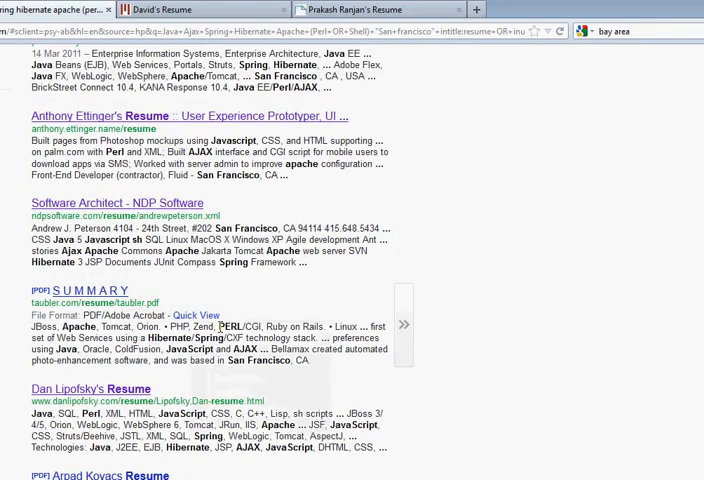
- Open resume results from the Google results in new tabs and view the first one
{"action": "scroll", "scroll_direction": "down", "scroll_amount": 3}
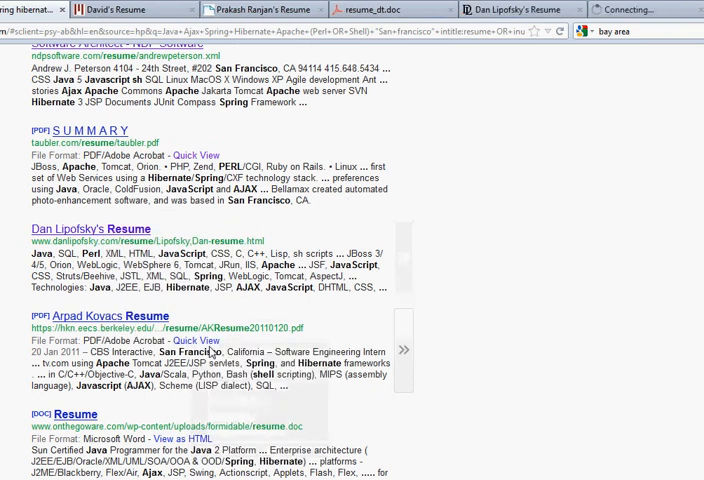
{"action": "left_click", "coordinate": [130, 8]}
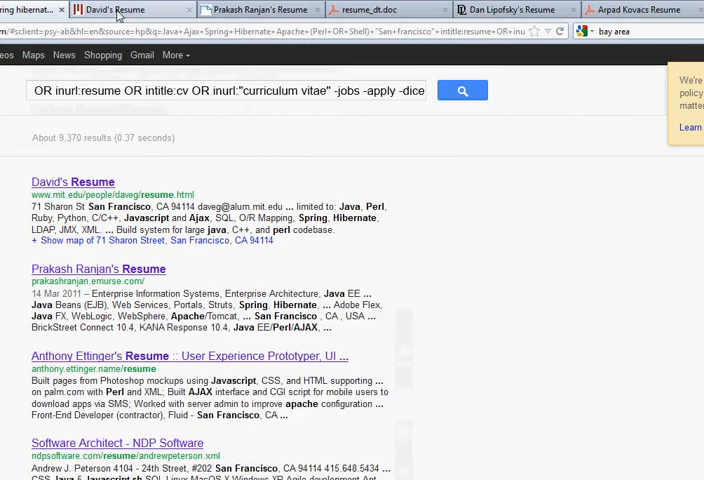
{"action": "left_click", "coordinate": [68, 180]}
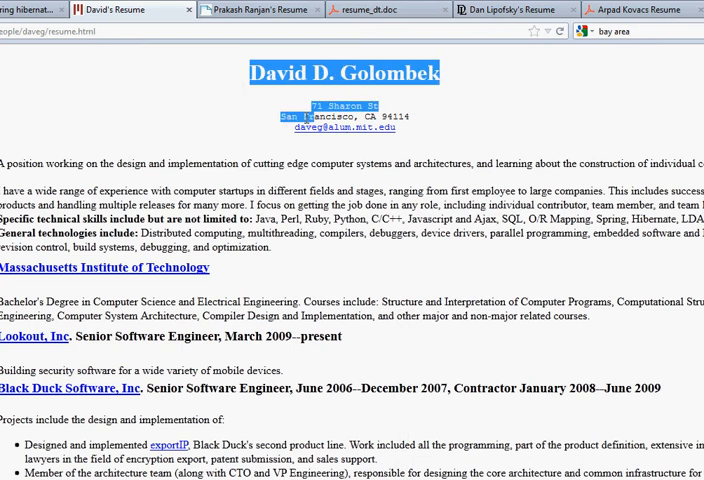
- Look through the second and fourth opened resumes, highlighting an experience summary
{"action": "left_click", "coordinate": [304, 300]}
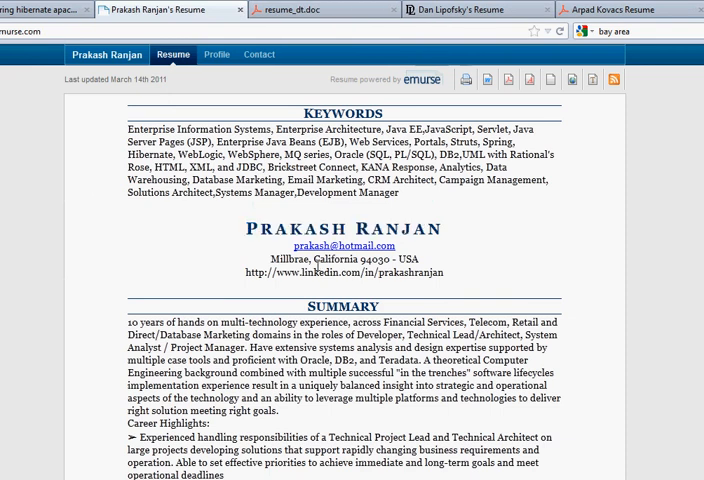
{"action": "scroll", "scroll_direction": "down", "scroll_amount": 3}
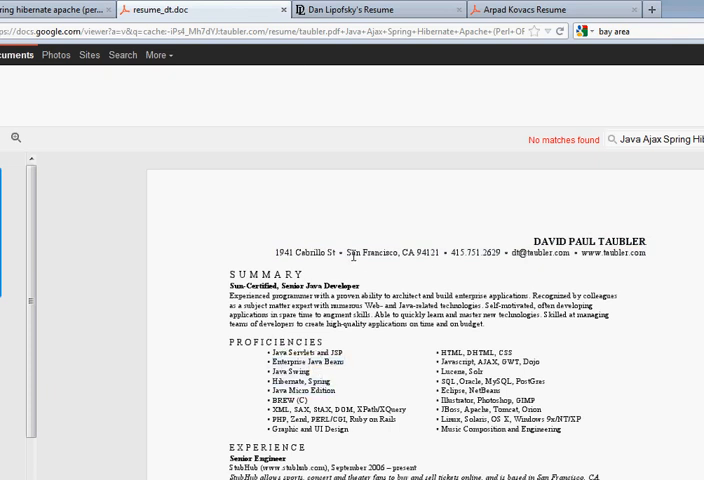
{"action": "left_click", "coordinate": [180, 8]}
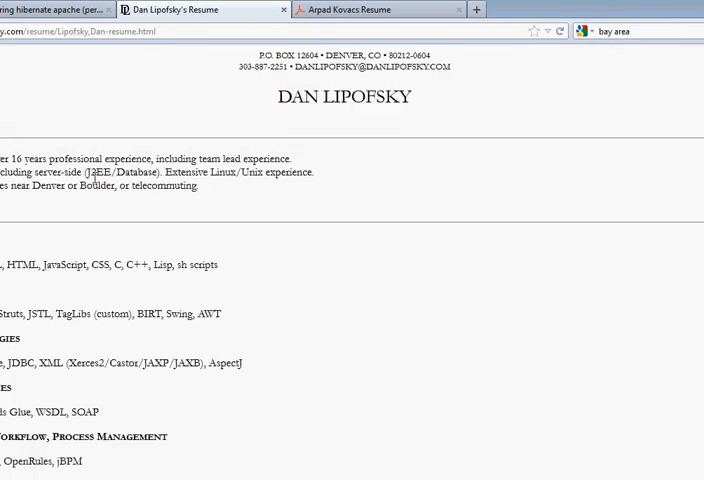
{"action": "left_click_drag", "start_coordinate": [84, 172], "coordinate": [196, 188]}
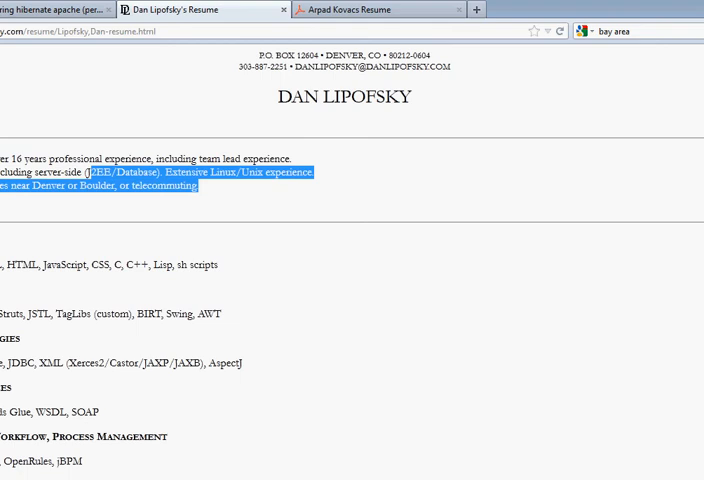
- Review the last resume, then select the entire boolean query in the results search box
{"action": "left_click", "coordinate": [350, 10]}
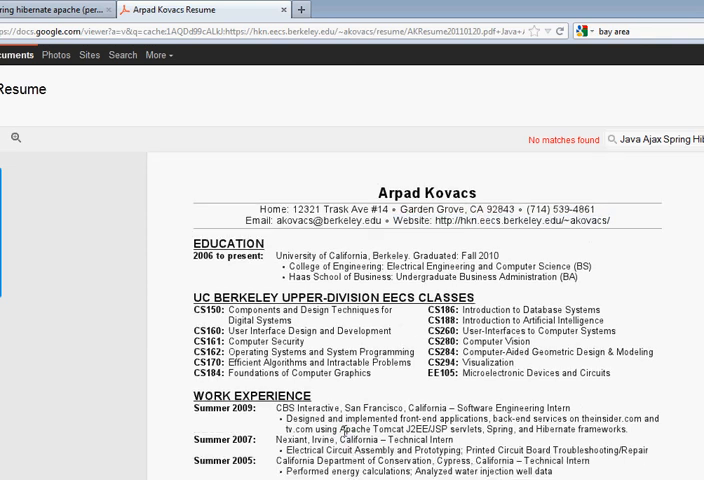
{"action": "scroll", "scroll_direction": "down", "scroll_amount": 3}
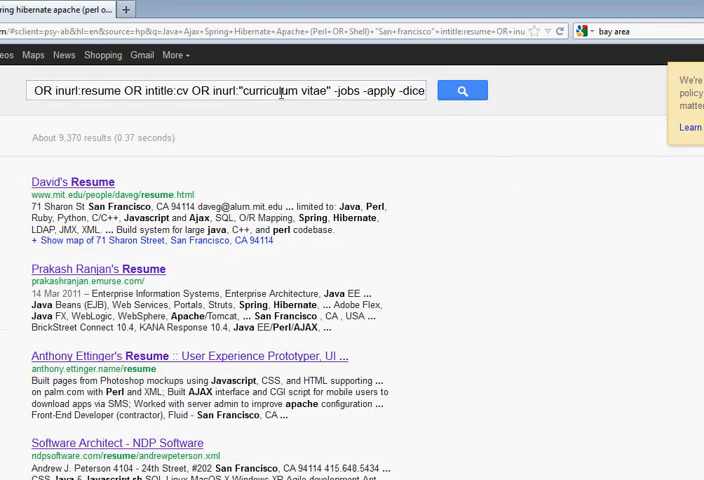
{"action": "triple_click", "coordinate": [228, 92]}
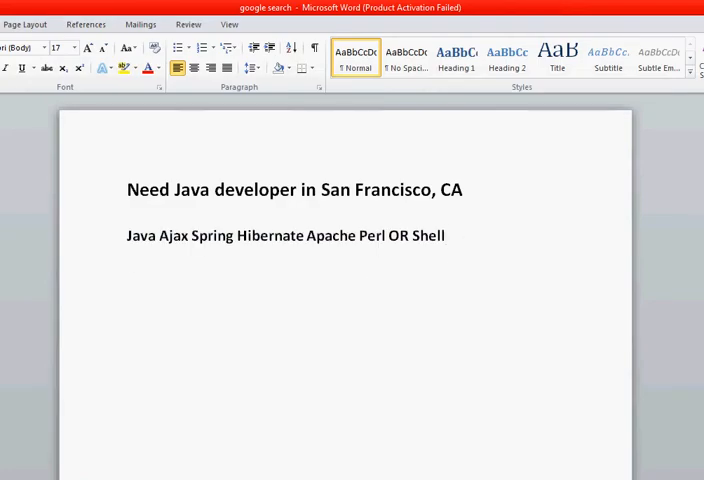
- Paste the full boolean query into the Word note, paste its operator part below, and select the intitle/inurl terms
{"action": "type", "text": "Java Ajax Spring Hibernate Apache (Perl OR Shell) \"San francisco\" intitle:resume OR inurl:resume OR intitle:cv OR inurl:\"curriculum vitae\" -jobs -apply -dice"}
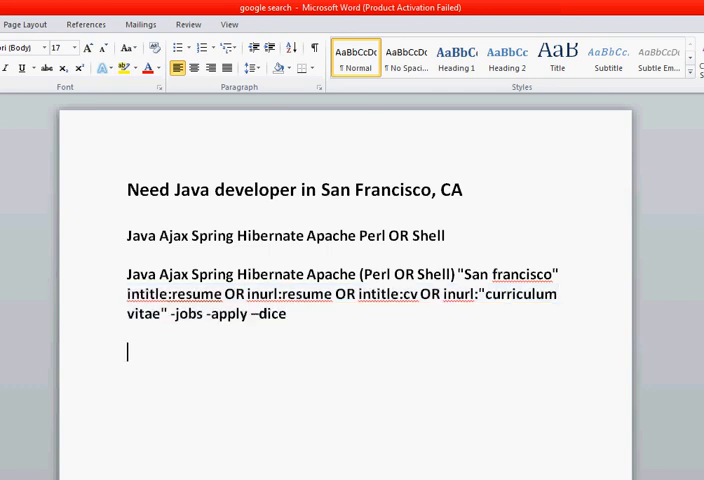
{"action": "key", "text": "ctrl+v"}
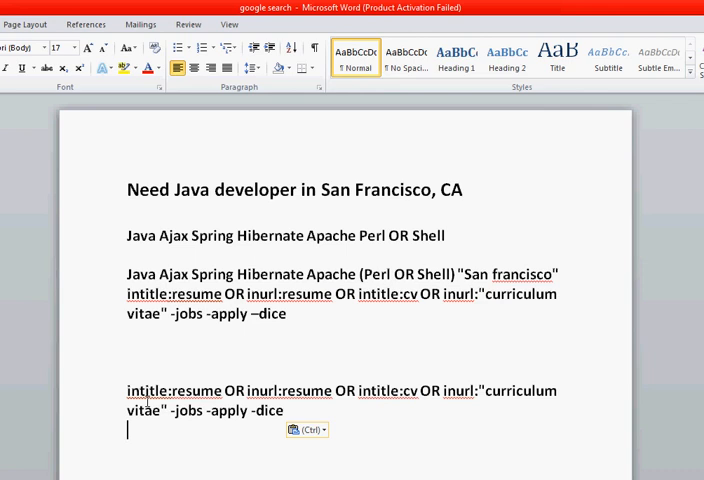
{"action": "left_click_drag", "start_coordinate": [128, 392], "coordinate": [332, 392]}
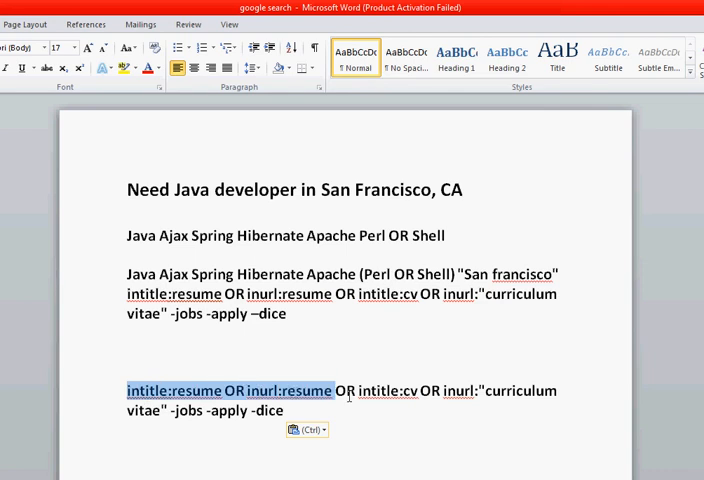